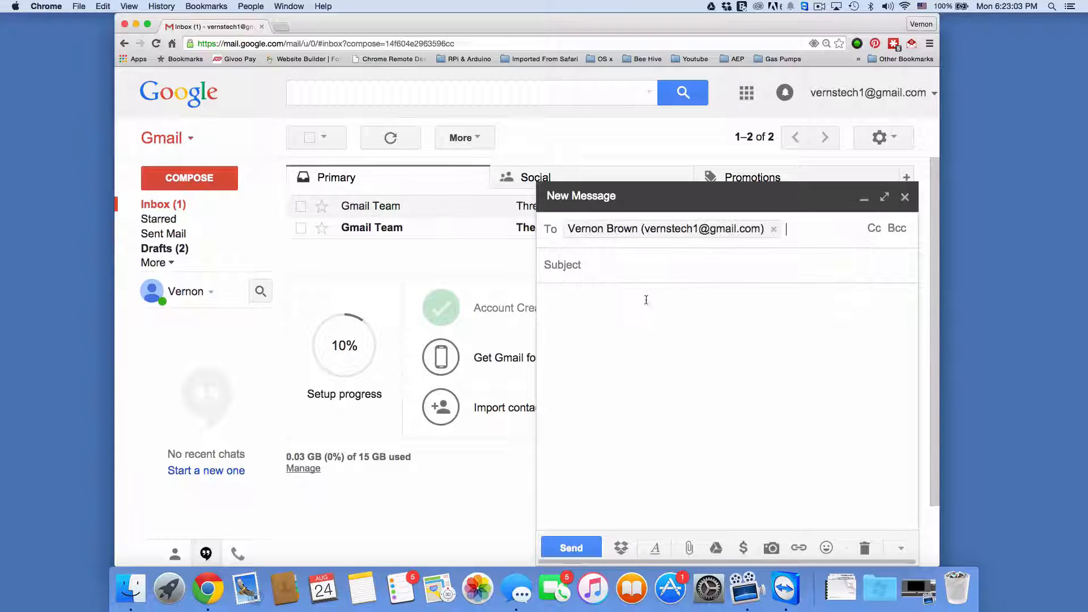
pyautogui.click(874, 227)
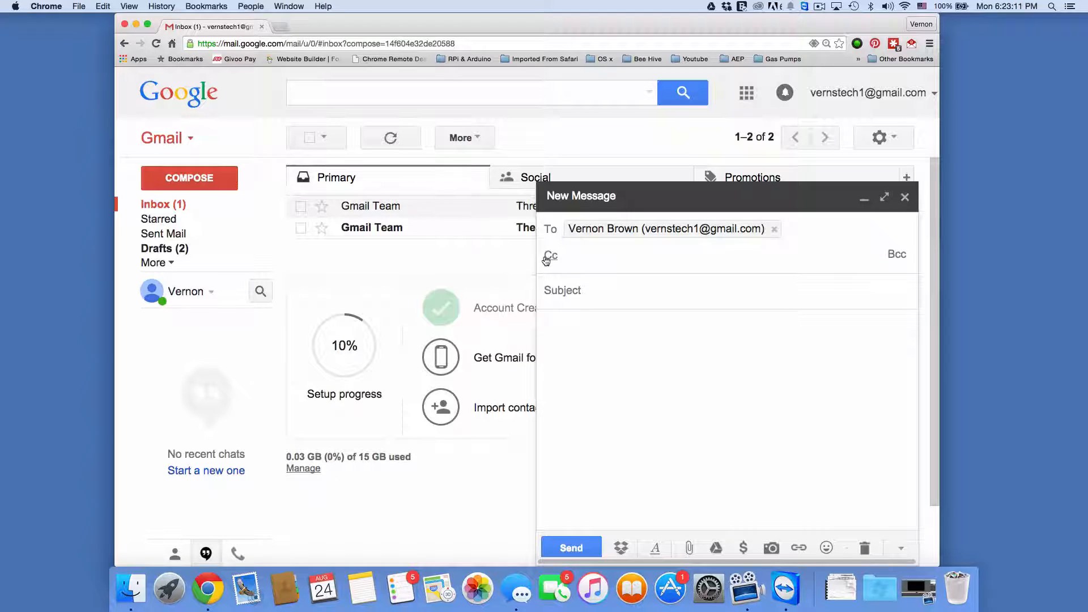
# Step: Move to the Subject field so the empty Cc line collapses
pyautogui.click(895, 254)
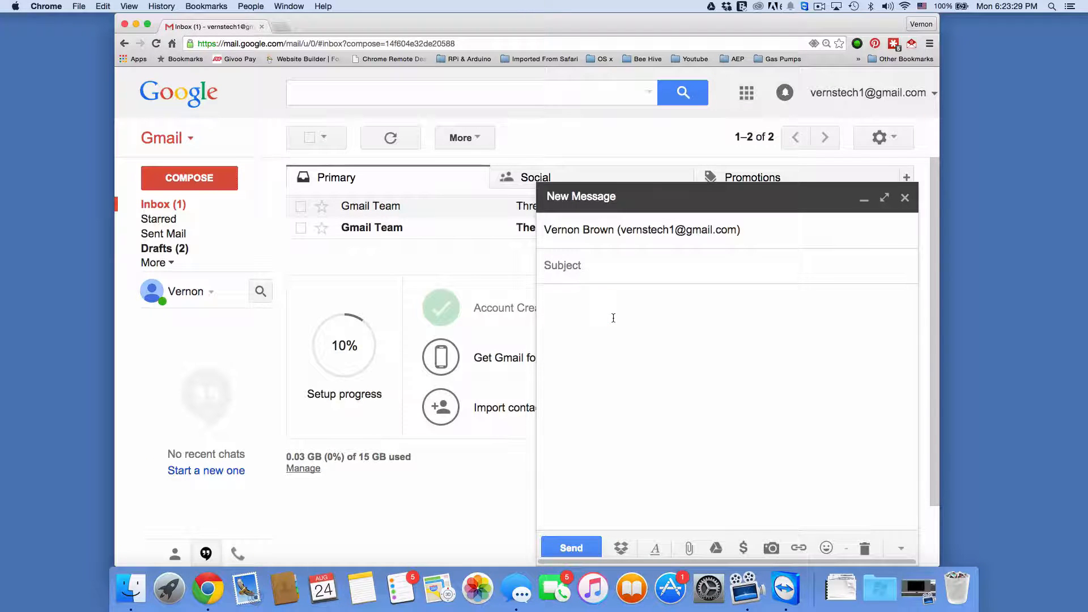
# Step: Set the subject to 'Test email' and the body to 'test email'
pyautogui.write('Test email')
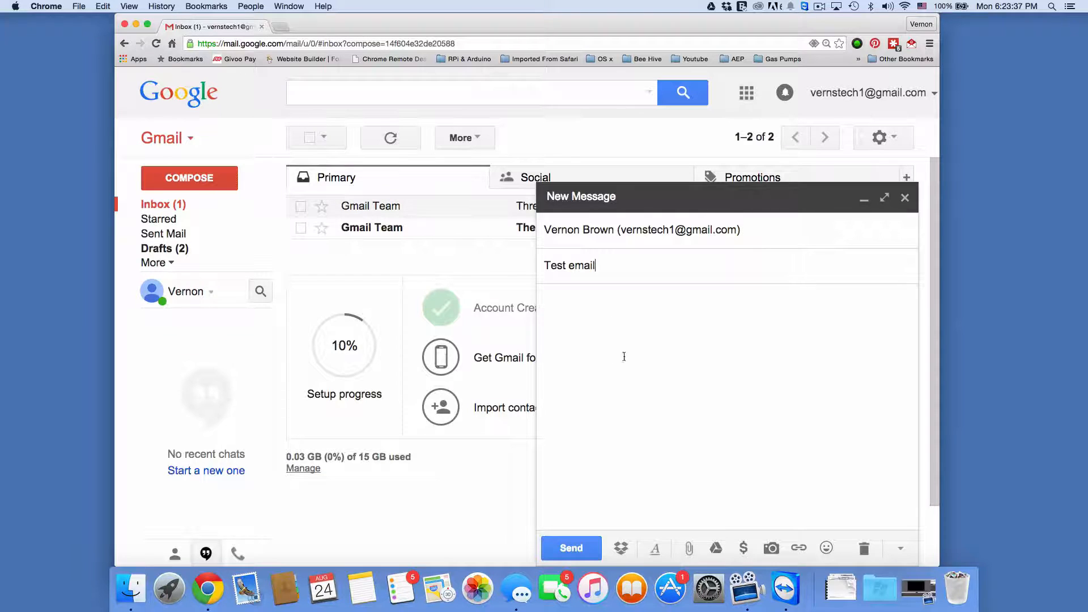
pyautogui.write('test email')
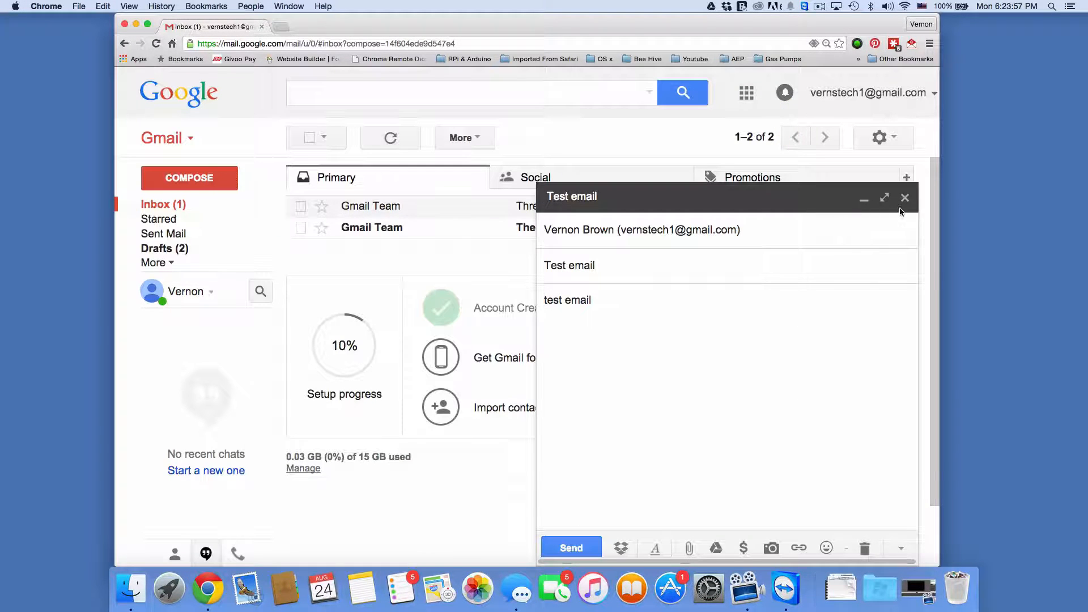
# Step: Close the compose window, keeping the Test email message as a draft
pyautogui.click(571, 547)
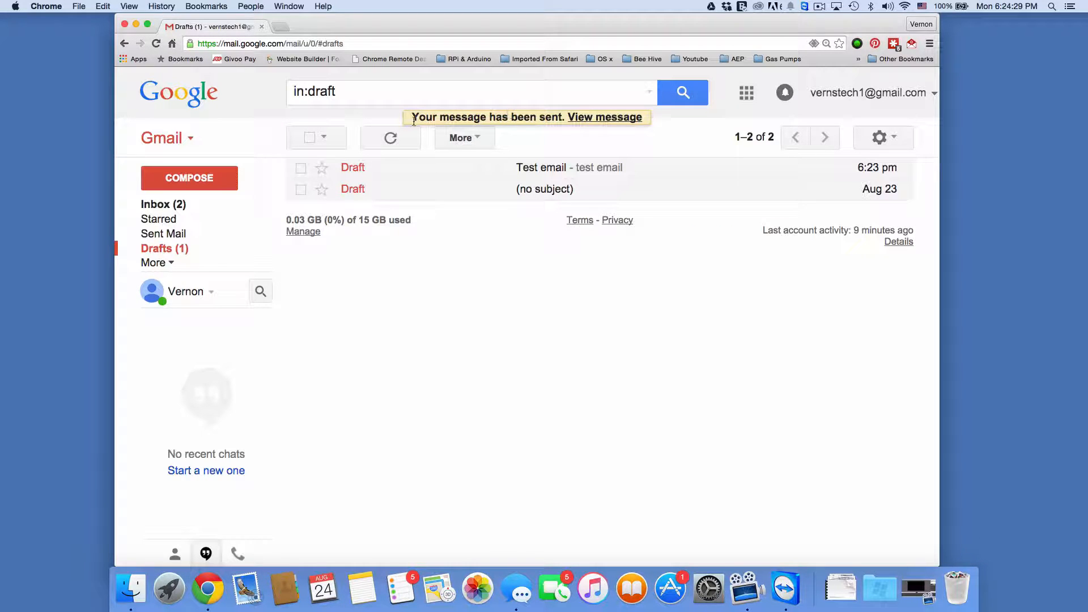